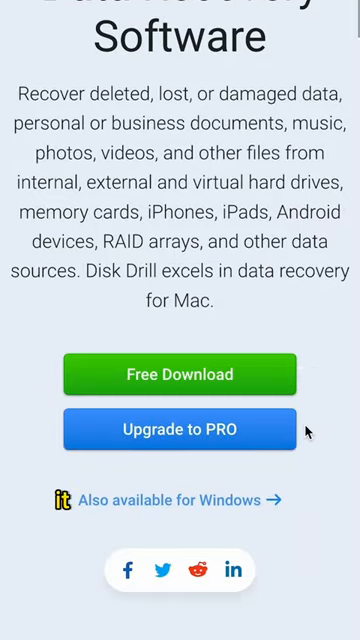
pyautogui.scroll(-3)
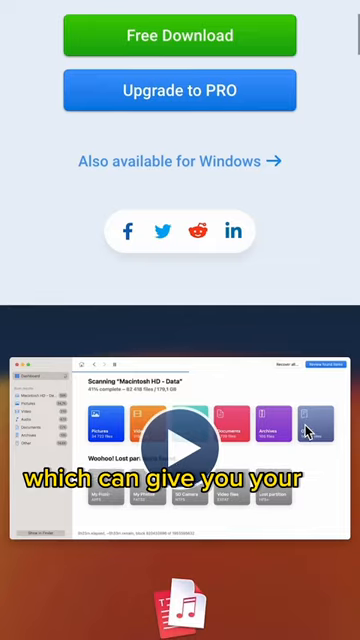
pyautogui.scroll(-3)
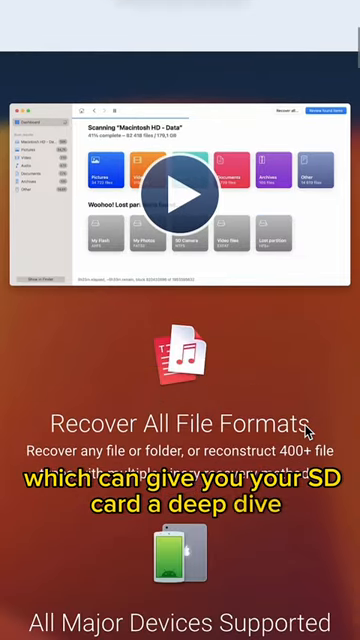
pyautogui.scroll(-3)
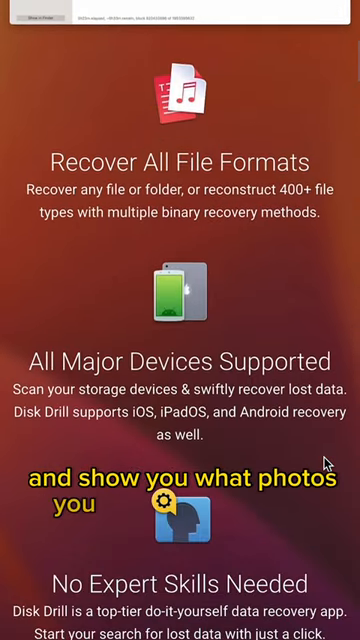